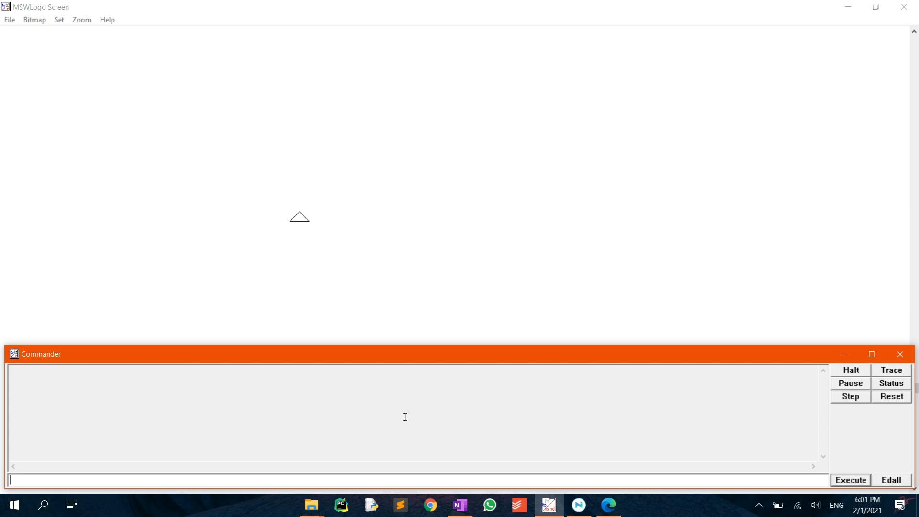
Run fd 200 to draw the K's vertical stroke straight up from the start point
type("fd 2")
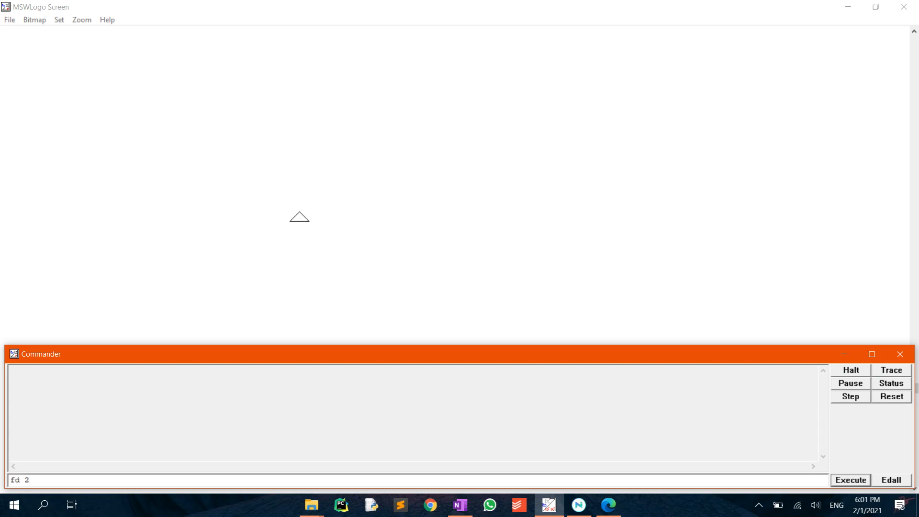
type("00")
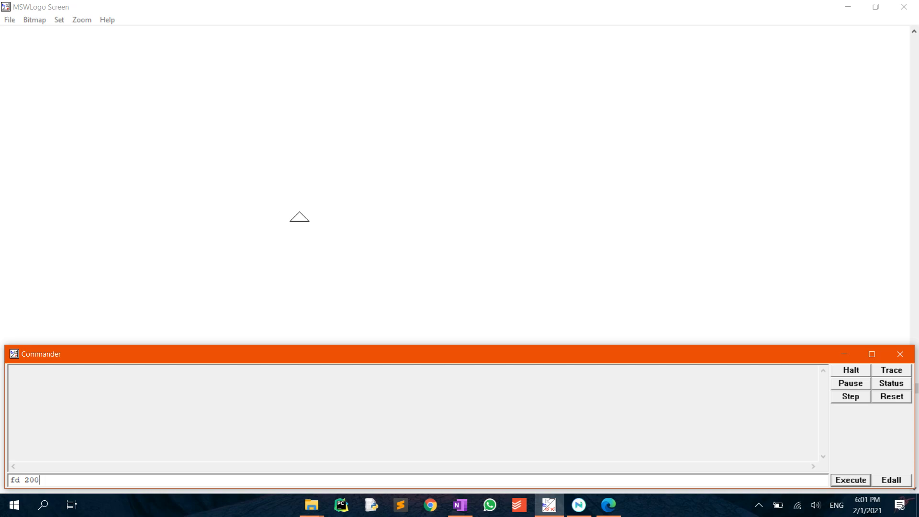
left_click(849, 480)
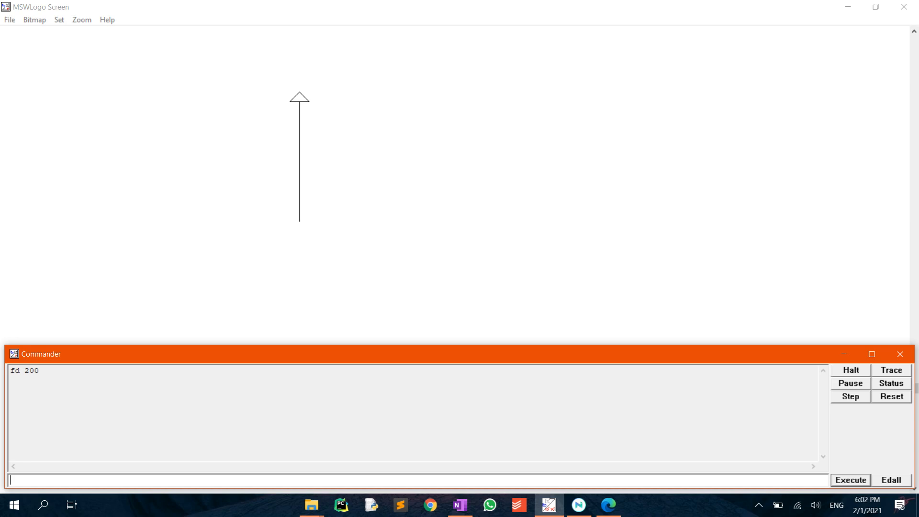
Run bk 100 to reach the stroke's midpoint, then rt 35 to aim the upper arm
type("bk")
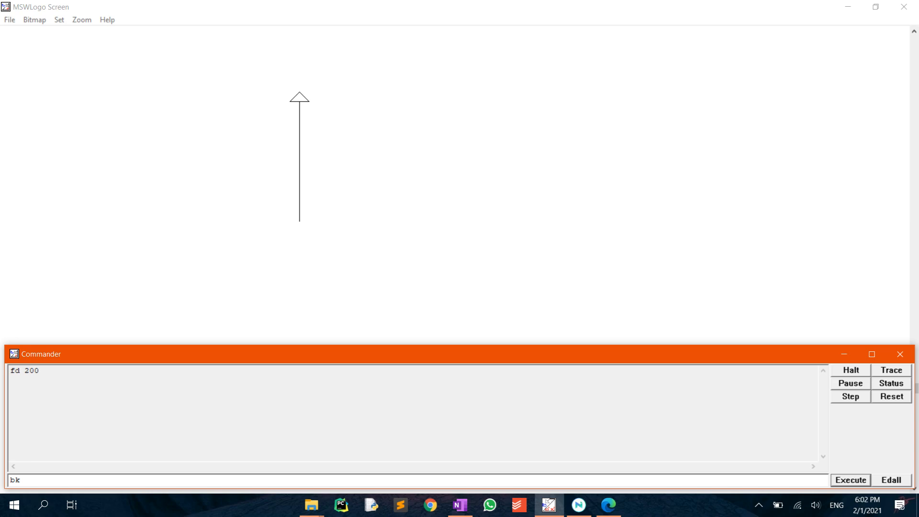
type("100")
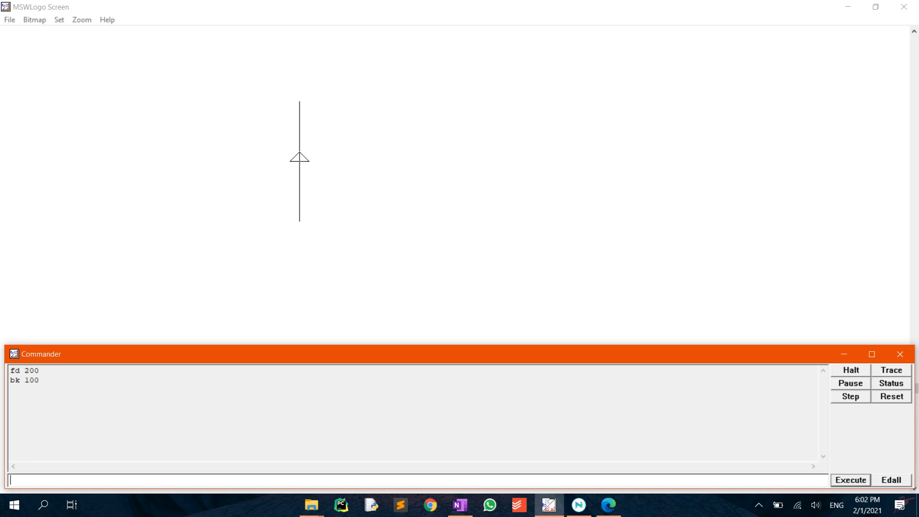
type("rt 35")
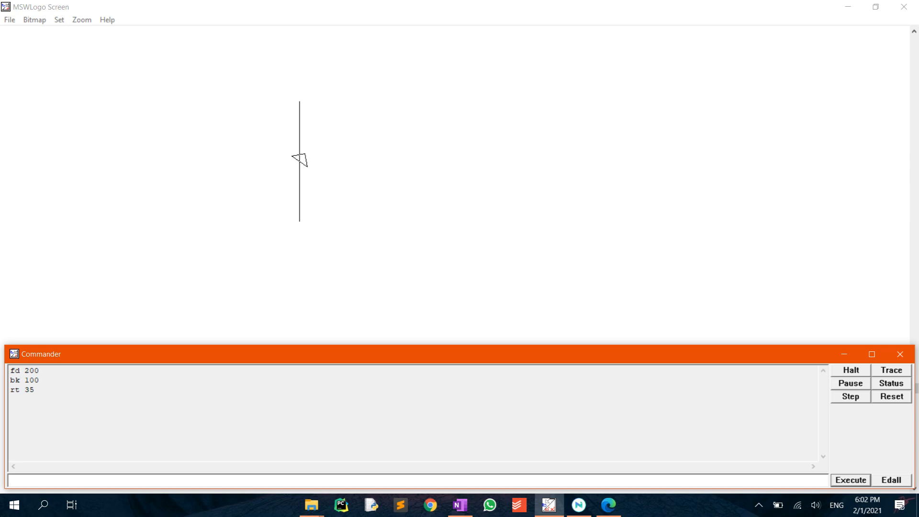
Run fd 122.077 for the upper diagonal arm, then bk 122.077 back to the junction
type("fd 1")
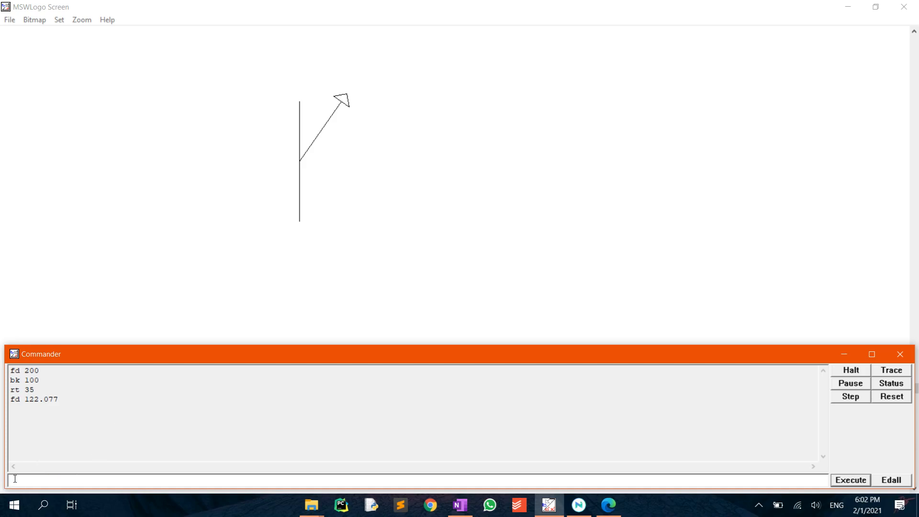
mouse_move(46, 399)
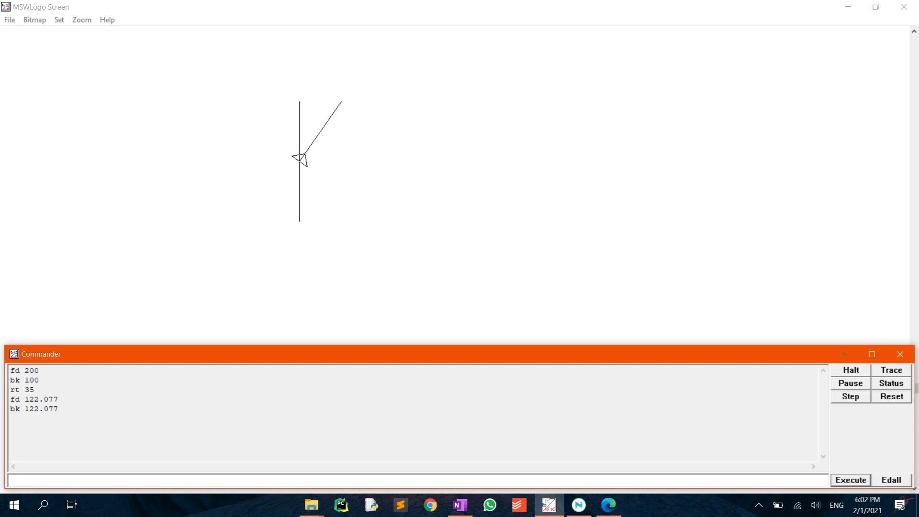
Run rt 100, then fd 141.421 to draw the lower diagonal leg of the K
type("rt 100")
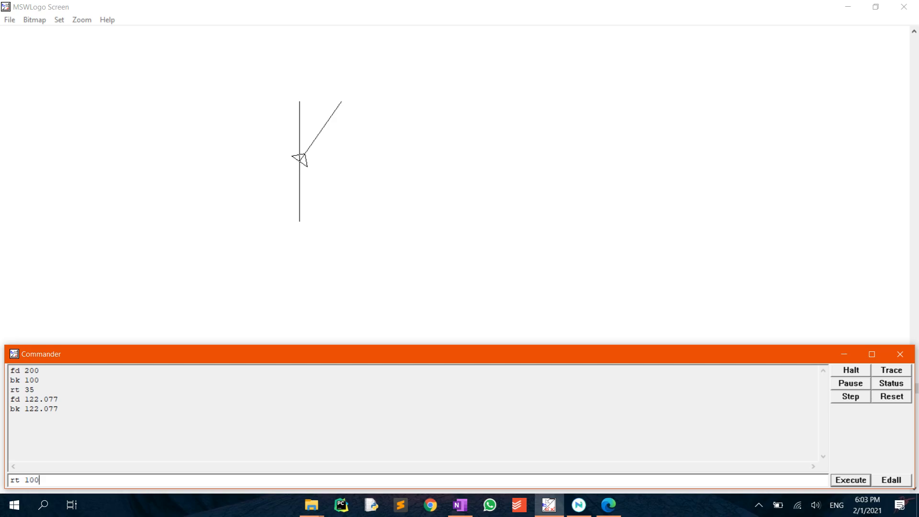
left_click(849, 479)
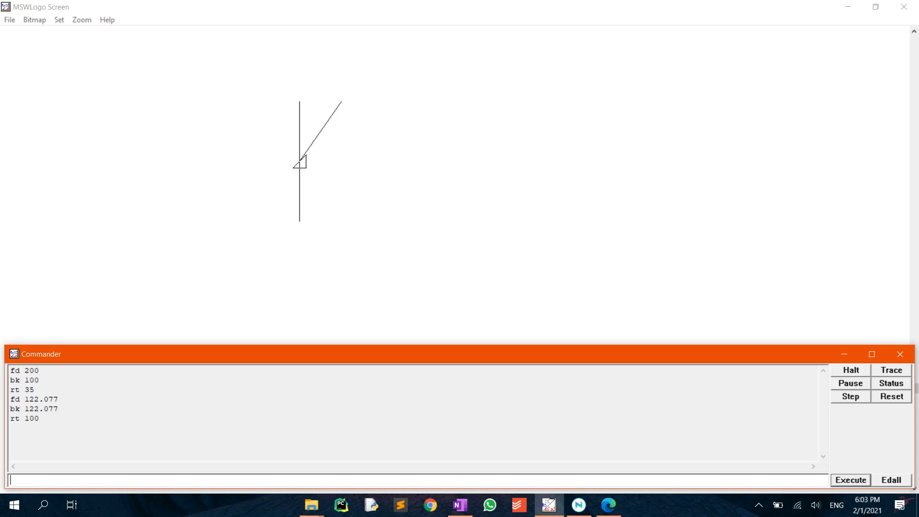
type("fd 1")
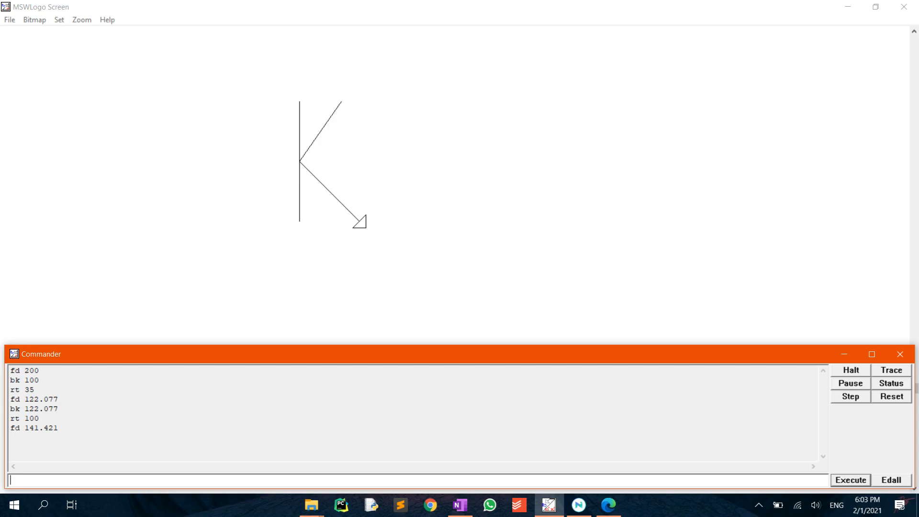
Run ht so only the three black lines of the K remain on the canvas
type("ht")
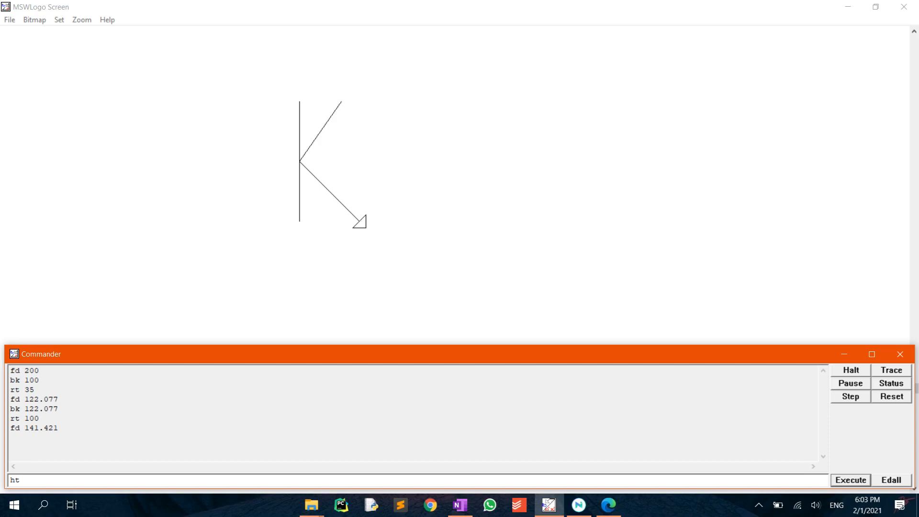
left_click(849, 479)
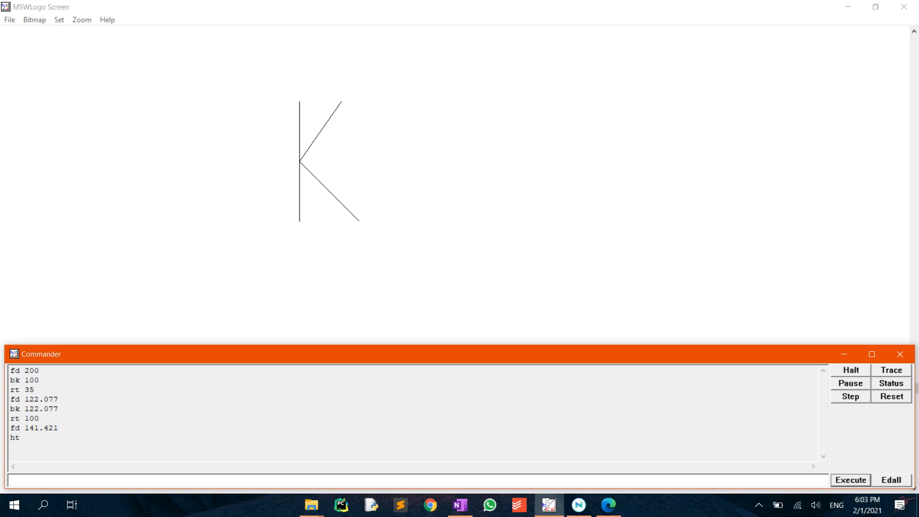